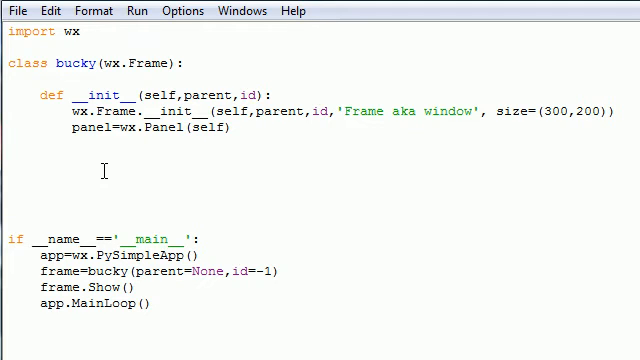
Write the wx.CheckBox call on the panel with id -1 and an empty label string.
type("wx")
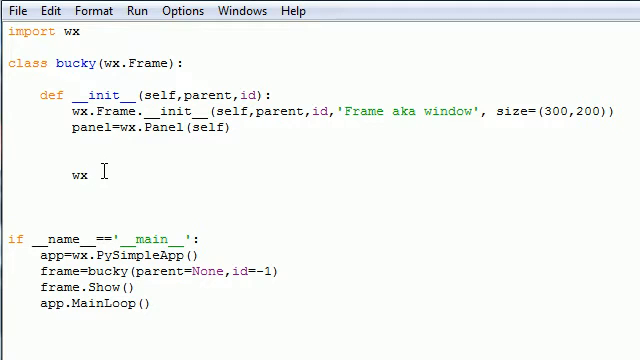
type(".C")
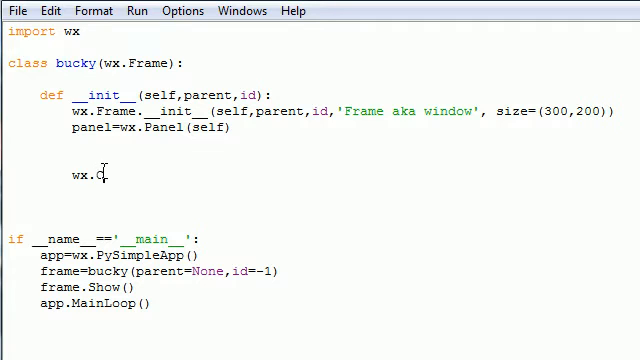
type("heckBox")
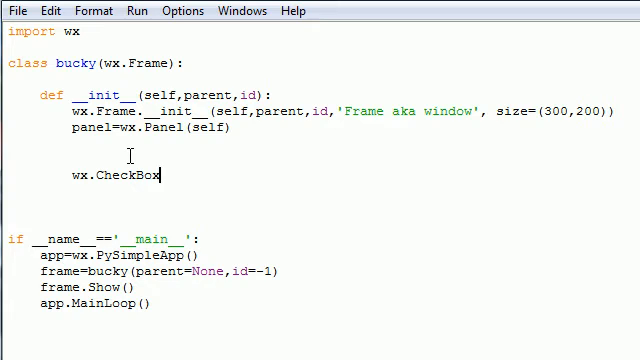
type("()")
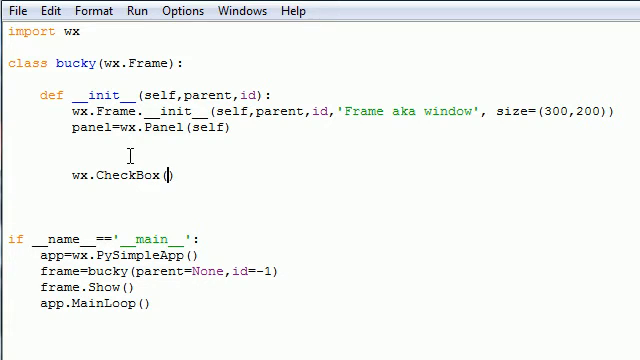
type("panel,")
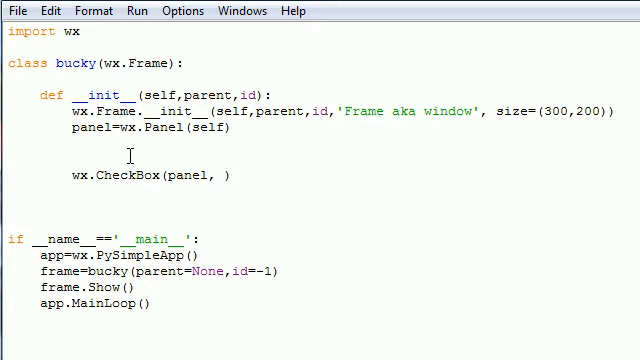
type("-1,")
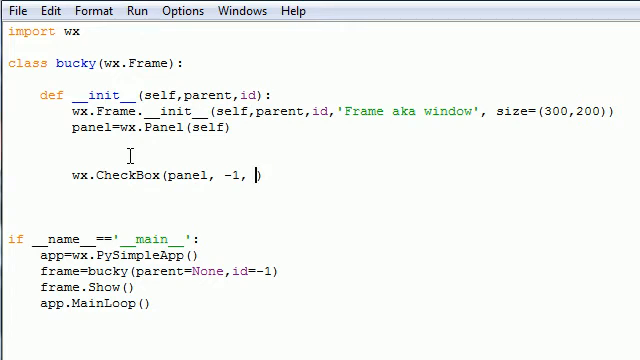
type("\"\"")
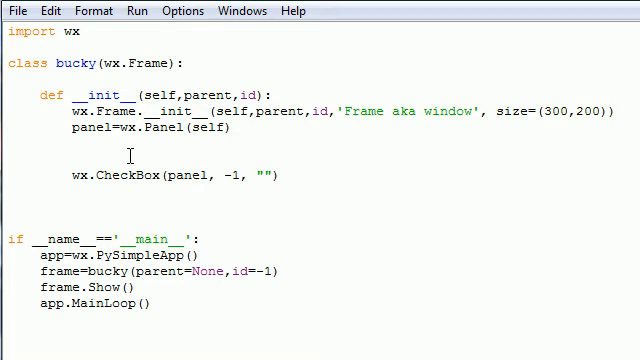
Label the checkbox "Apples" and place it at (20,20) with size (160,-1).
type("Apple")
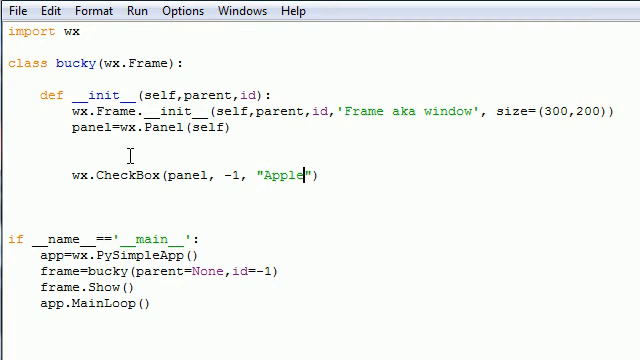
type("s")
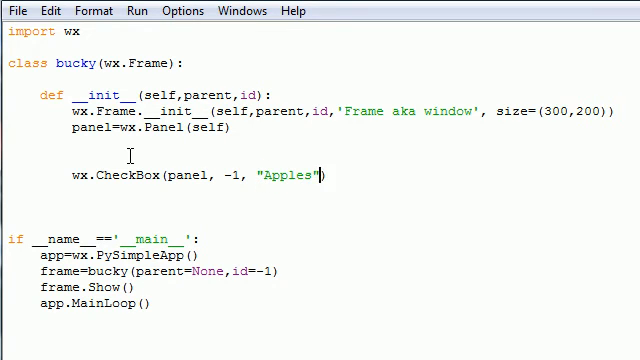
type(",")
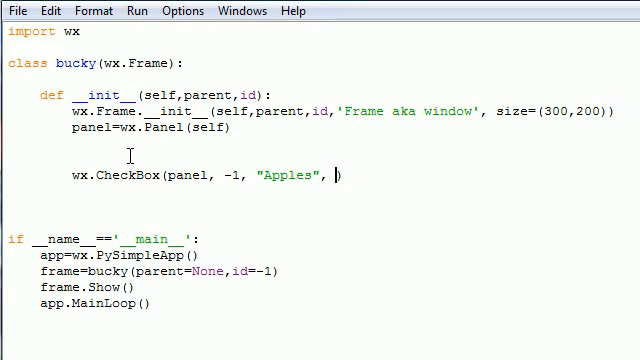
type("()")
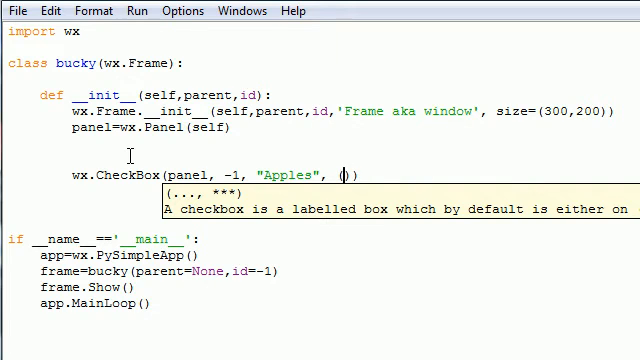
type("20,20), (")
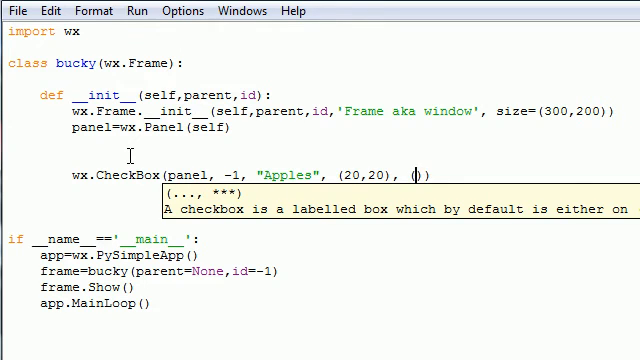
type("160,")
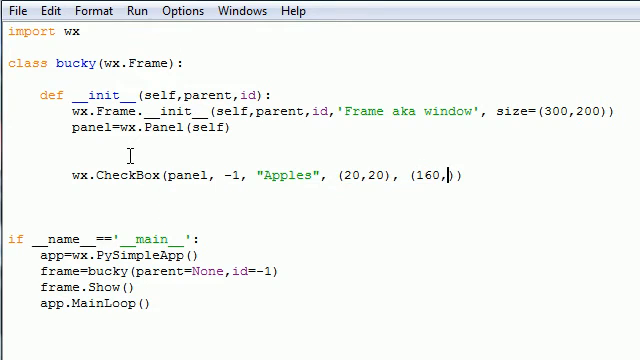
type("-1)")
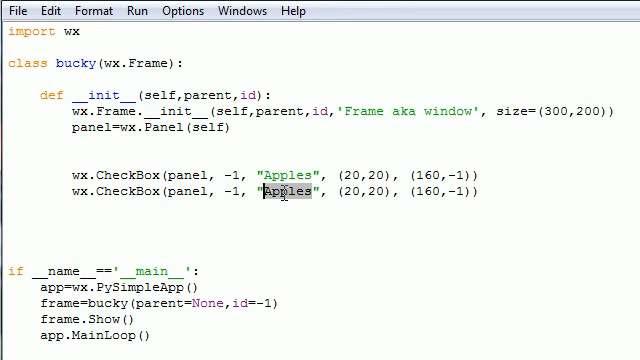
Relabel the copied checkboxes "Tuna" at (20,40) and "Roast Beef" at (20,60).
type("Tur")
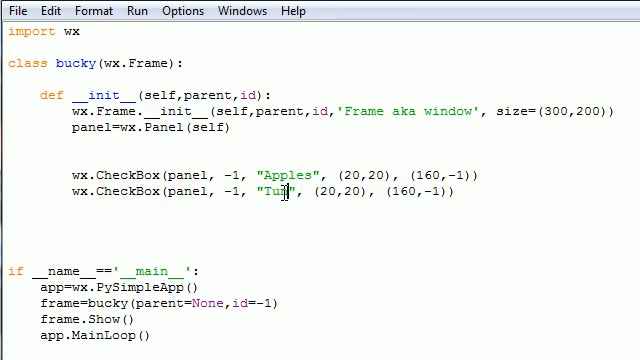
type("na")
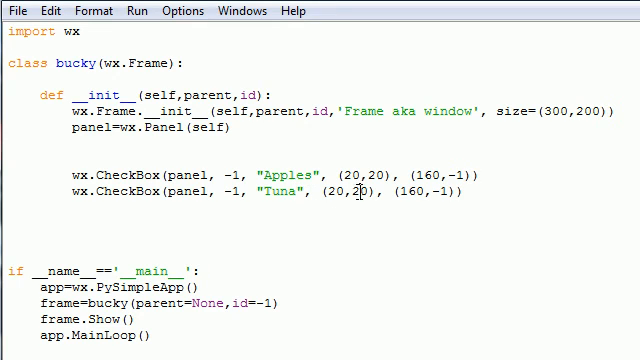
type("4")
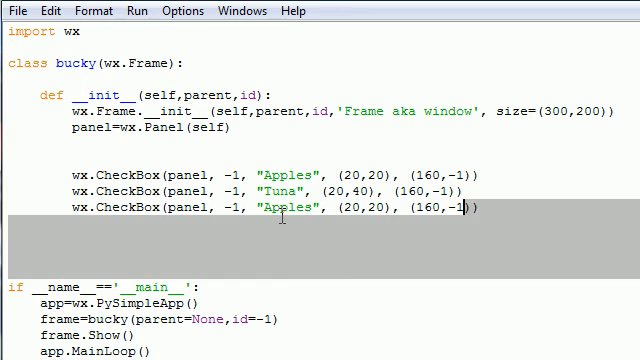
type("Ro")
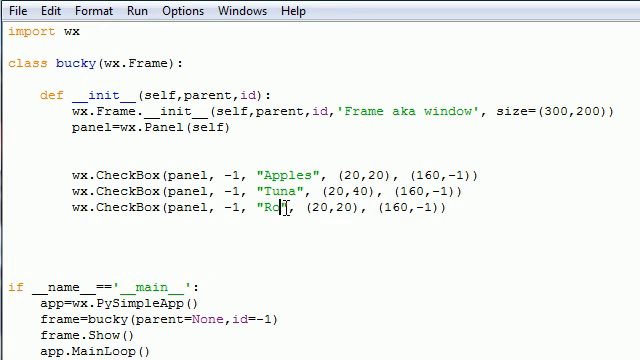
type("ast Beef")
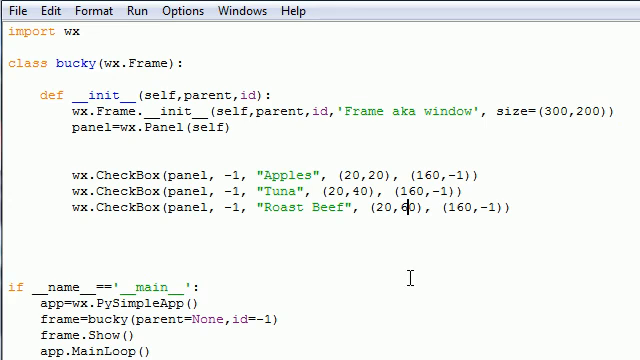
mouse_move(484, 248)
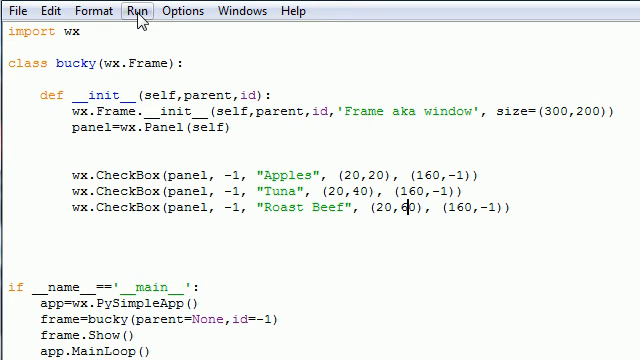
Run the module and tick the Apples and Tuna checkboxes in the Frame window.
left_click(136, 12)
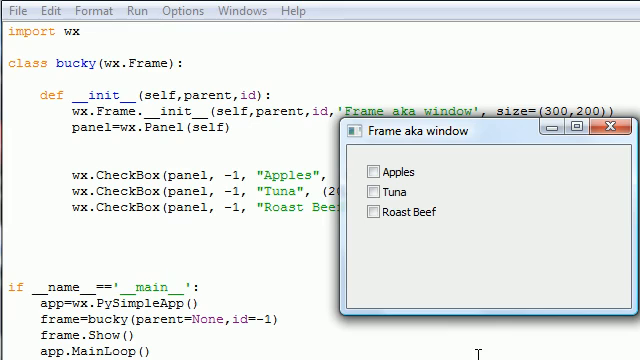
left_click(376, 172)
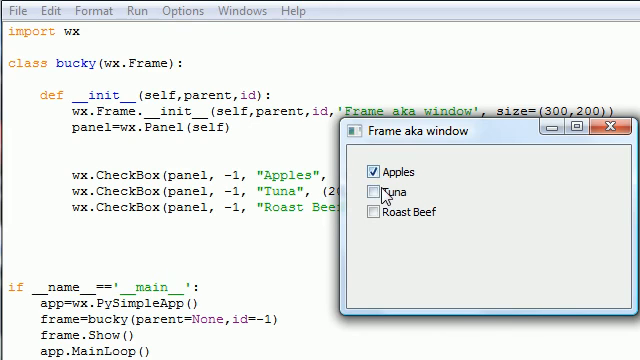
left_click(372, 212)
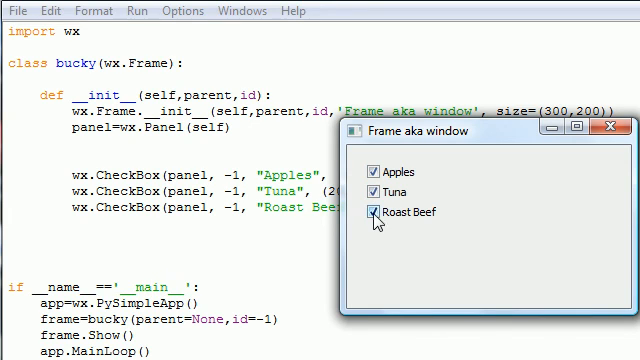